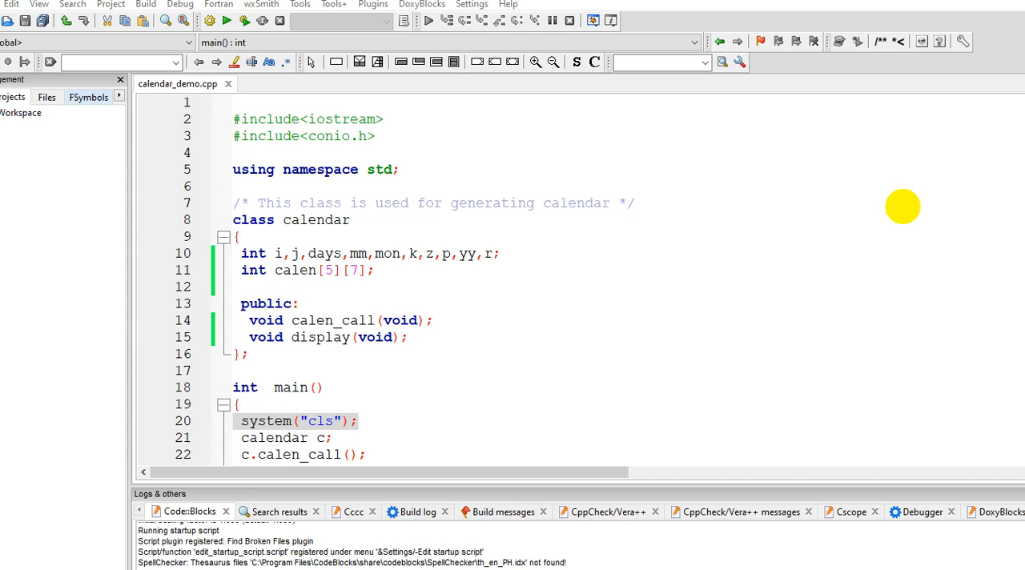
mouse_move(903, 215)
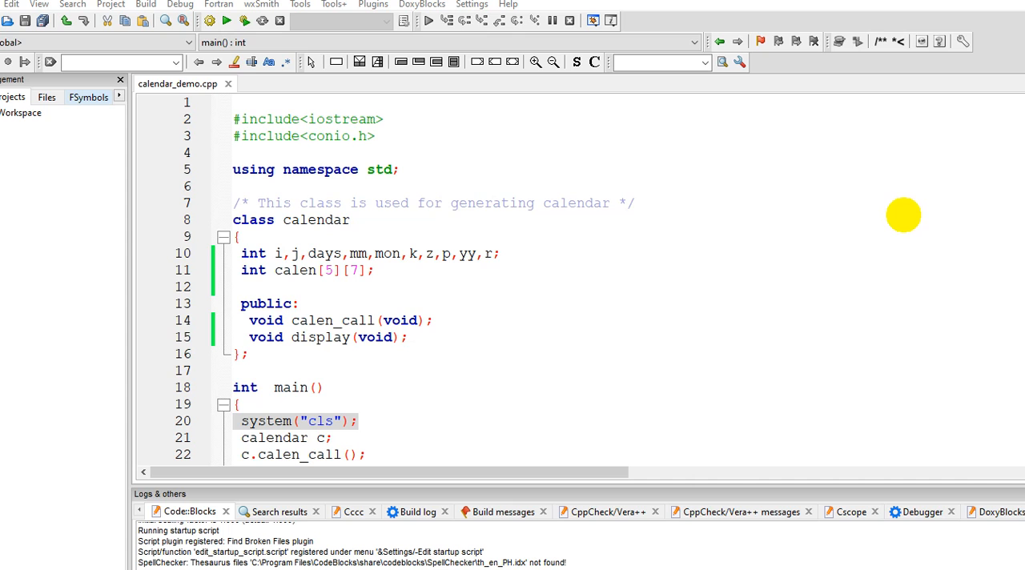
mouse_move(752, 336)
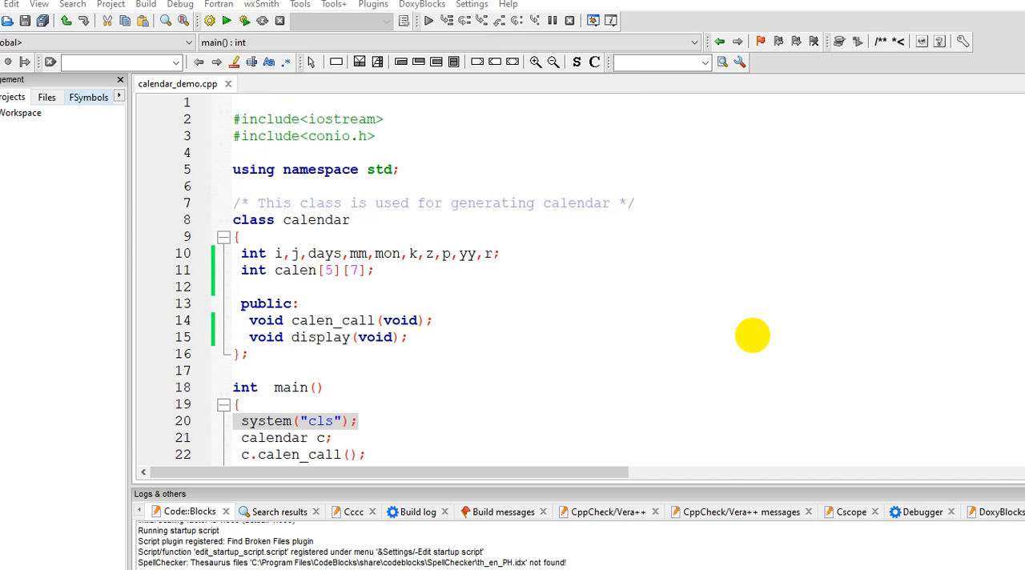
Change the includes to '#include <iostream>' and '#include <conio.h>', then scroll to main()
scroll("down", 3)
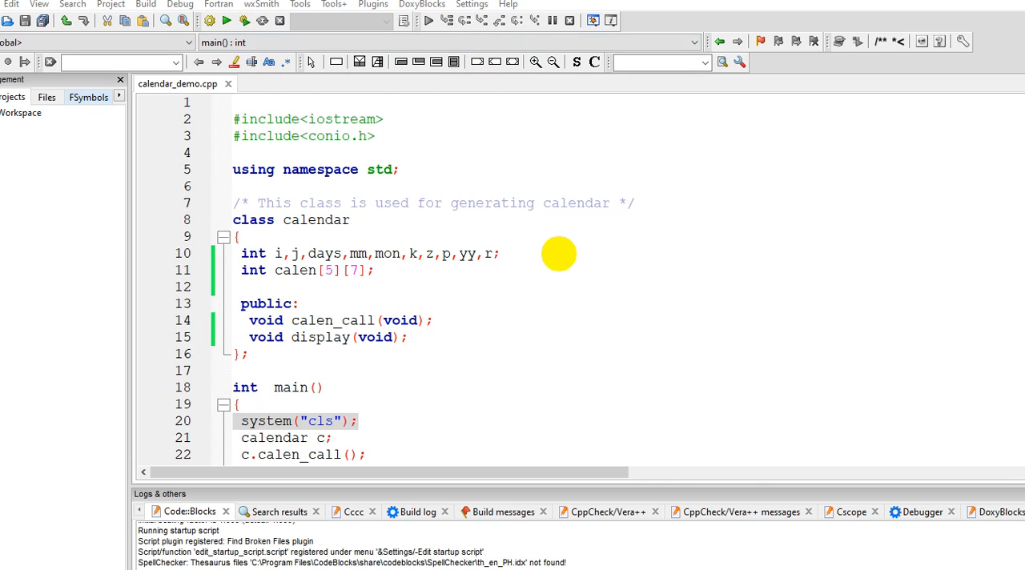
mouse_move(560, 258)
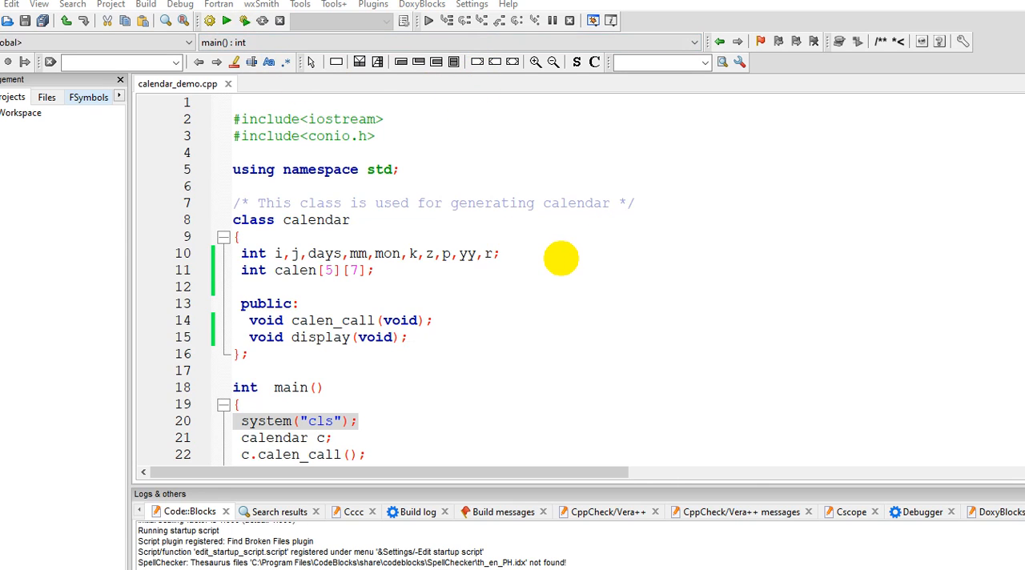
scroll("down", 3)
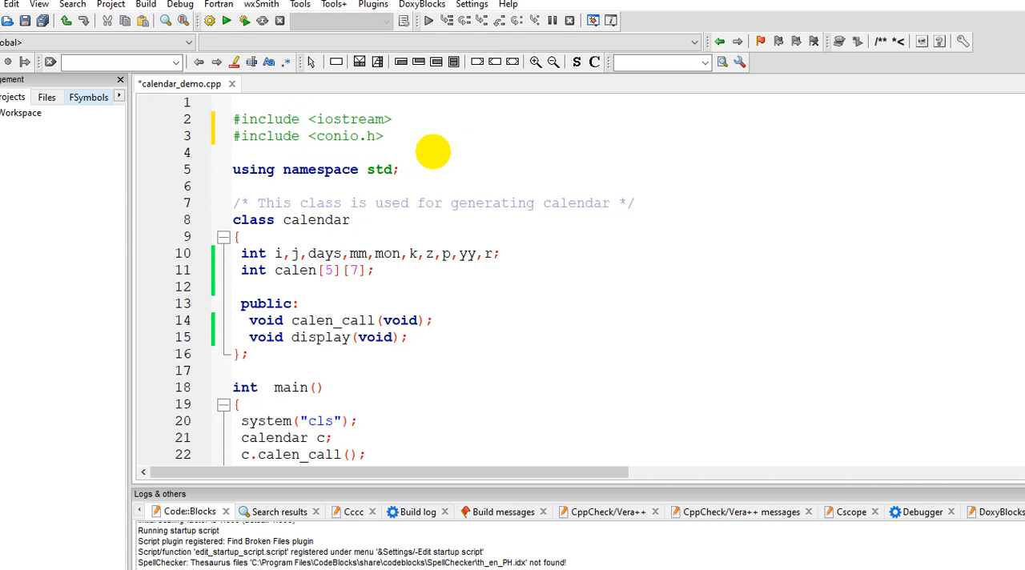
mouse_move(406, 157)
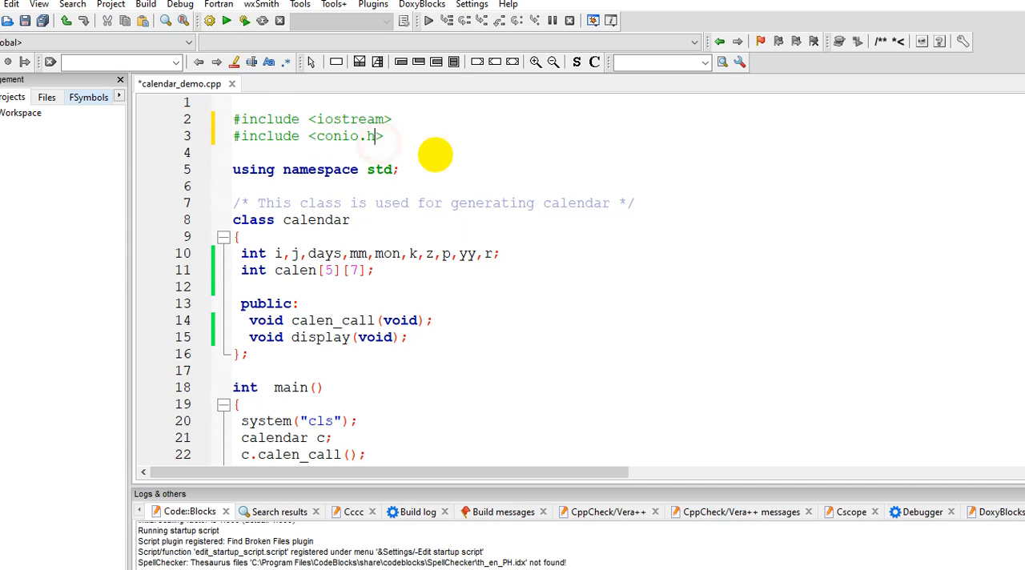
scroll("down", 3)
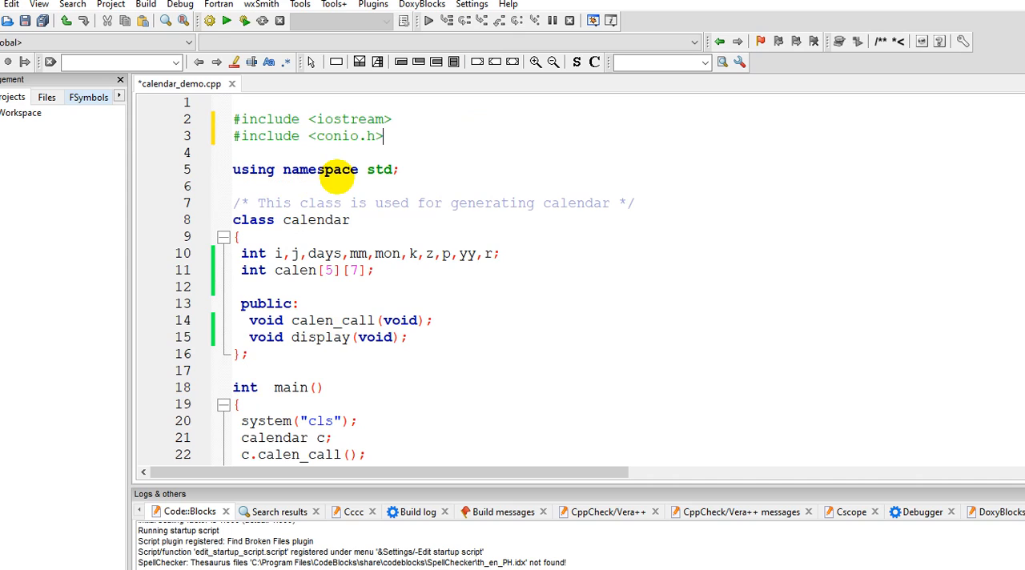
mouse_move(430, 166)
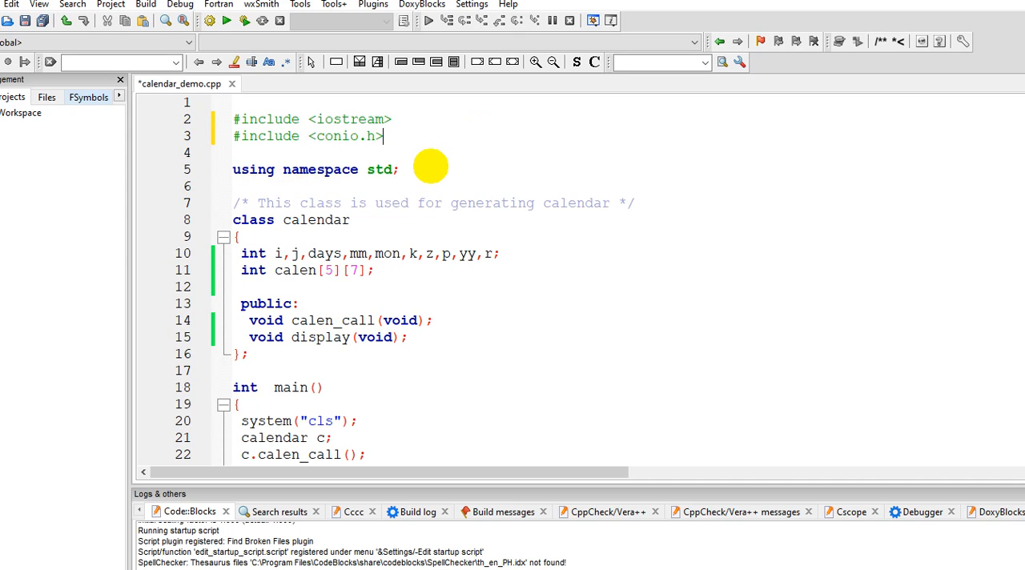
mouse_move(349, 235)
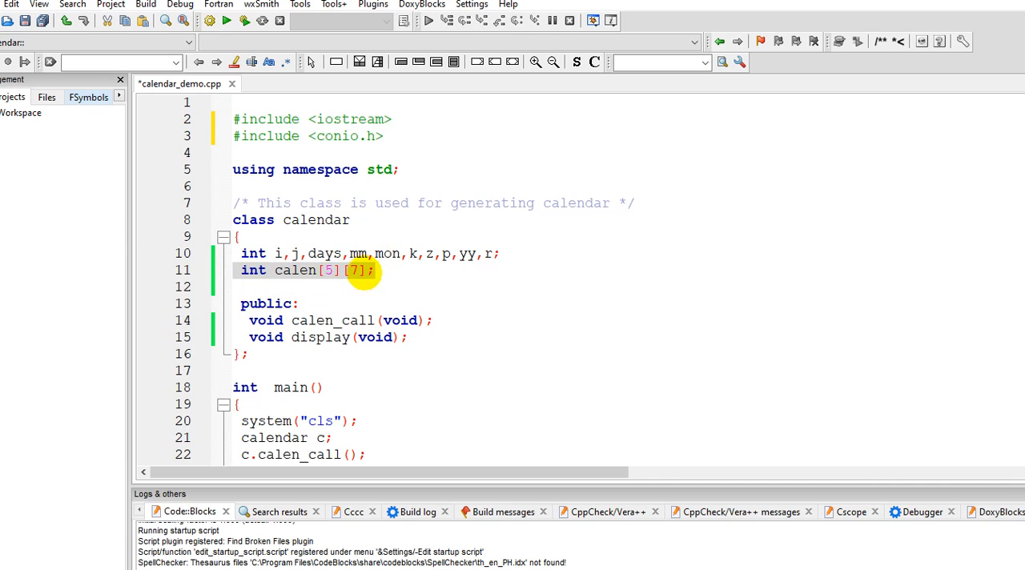
scroll("down", 3)
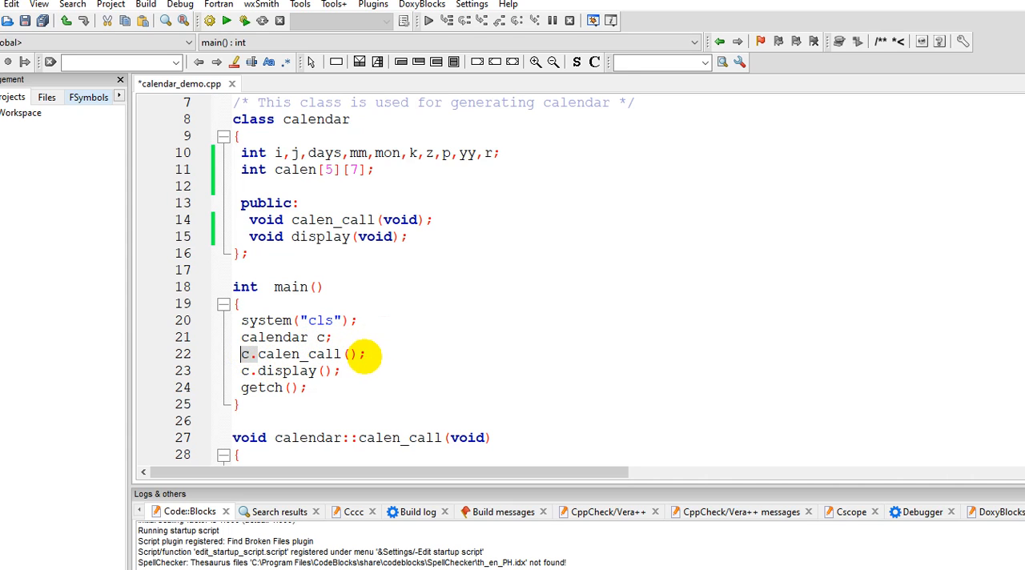
scroll("down", 3)
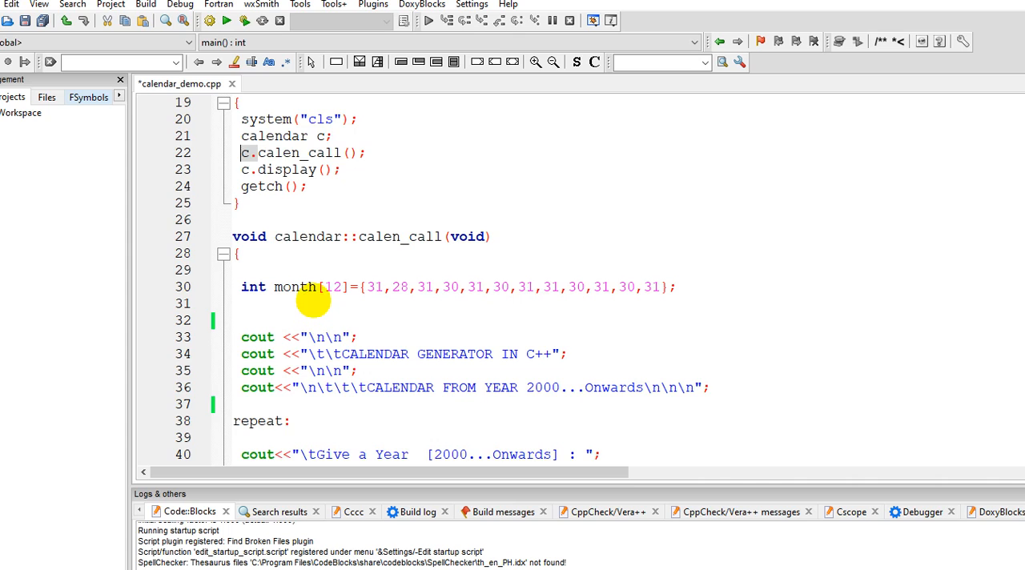
scroll("down", 3)
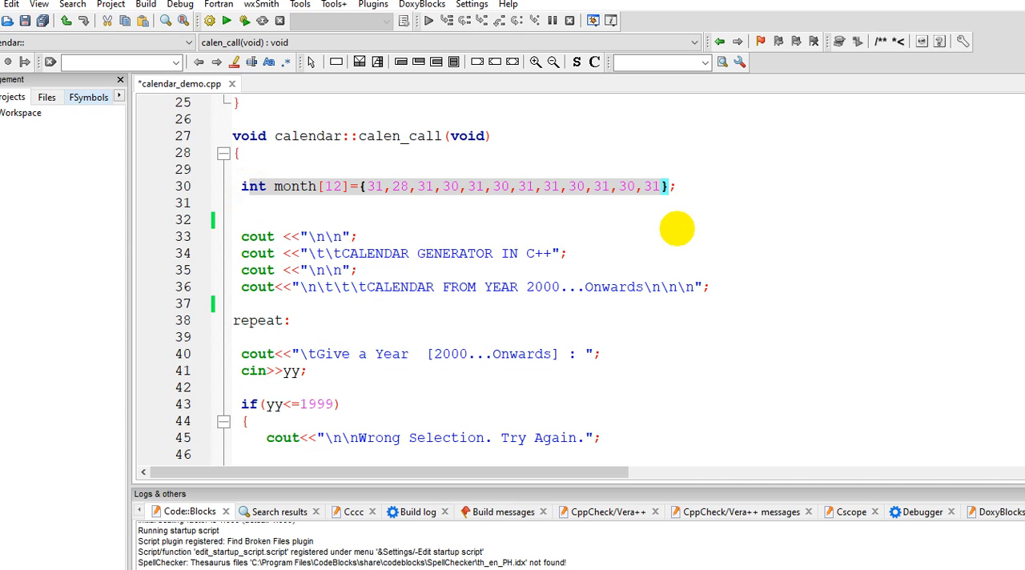
scroll("down", 3)
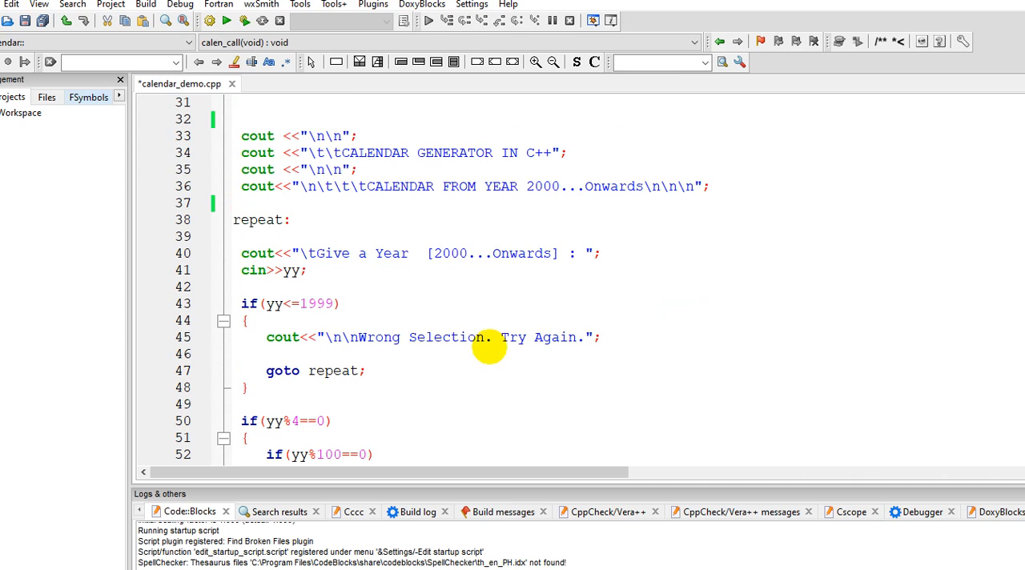
mouse_move(354, 296)
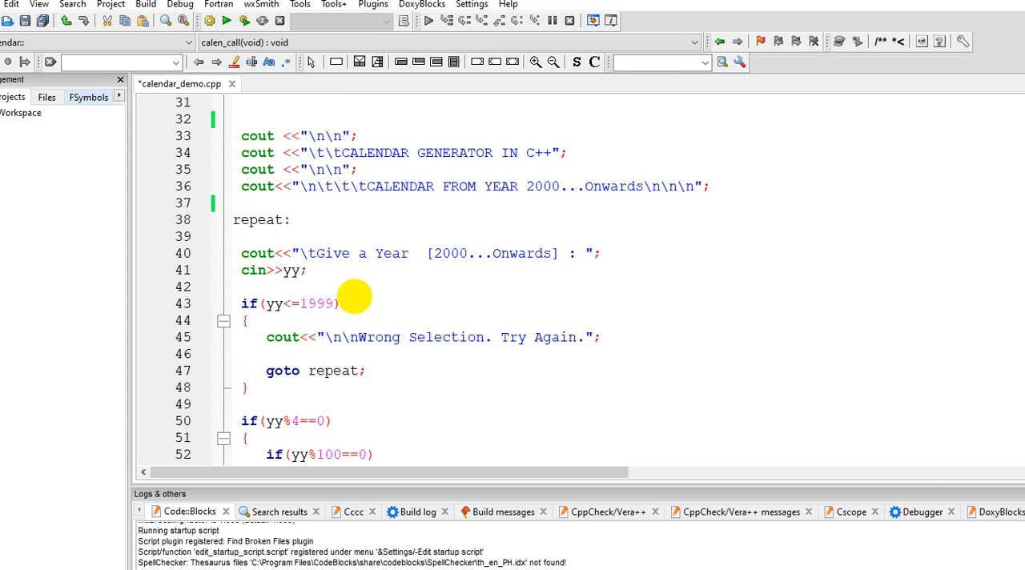
mouse_move(436, 280)
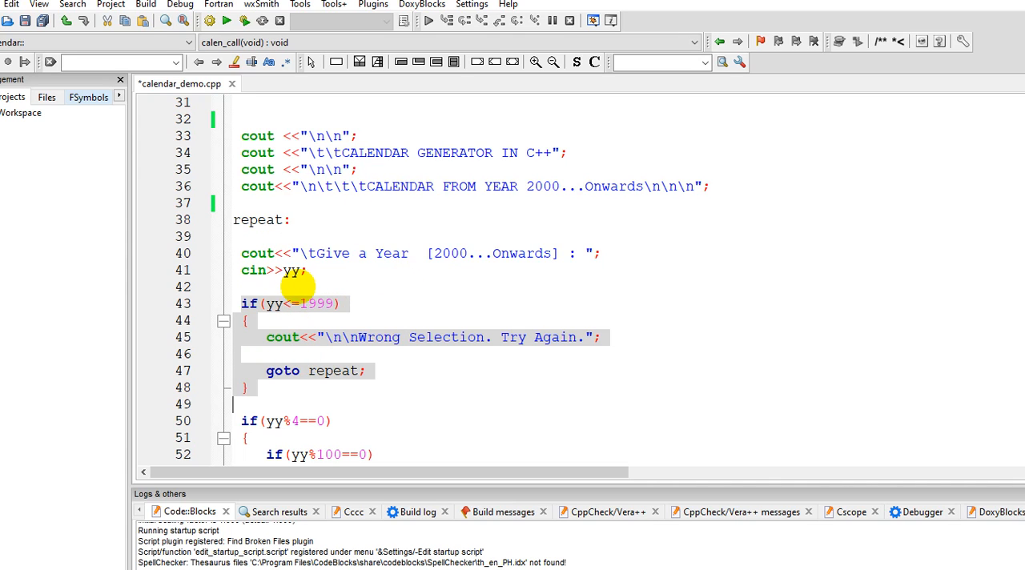
mouse_move(296, 271)
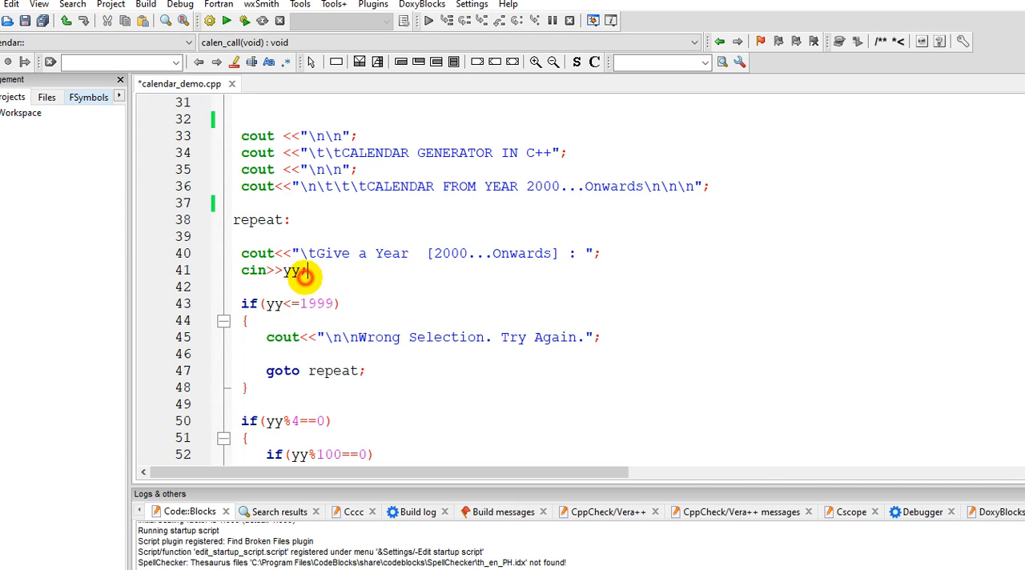
scroll("down", 3)
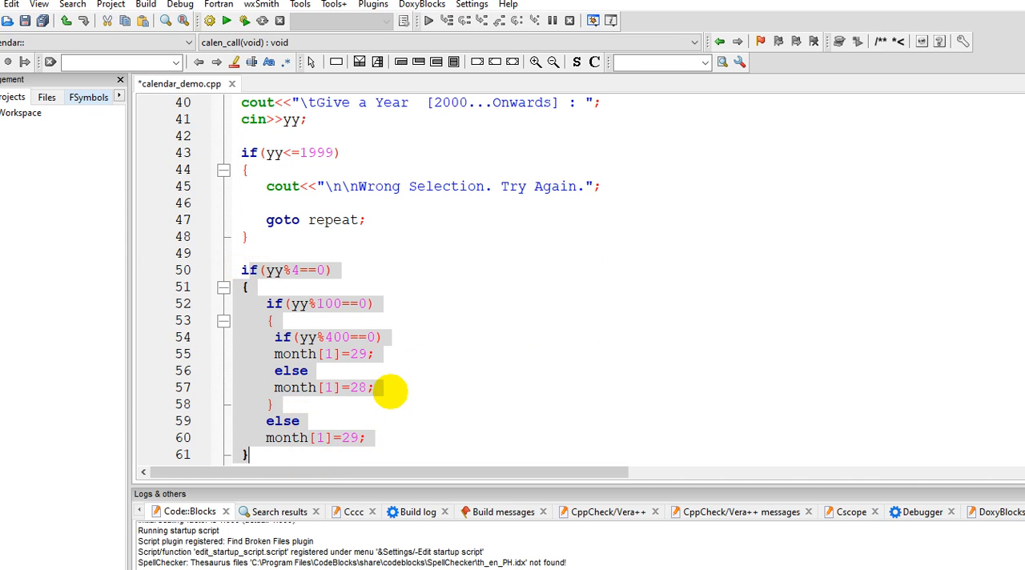
scroll("down", 3)
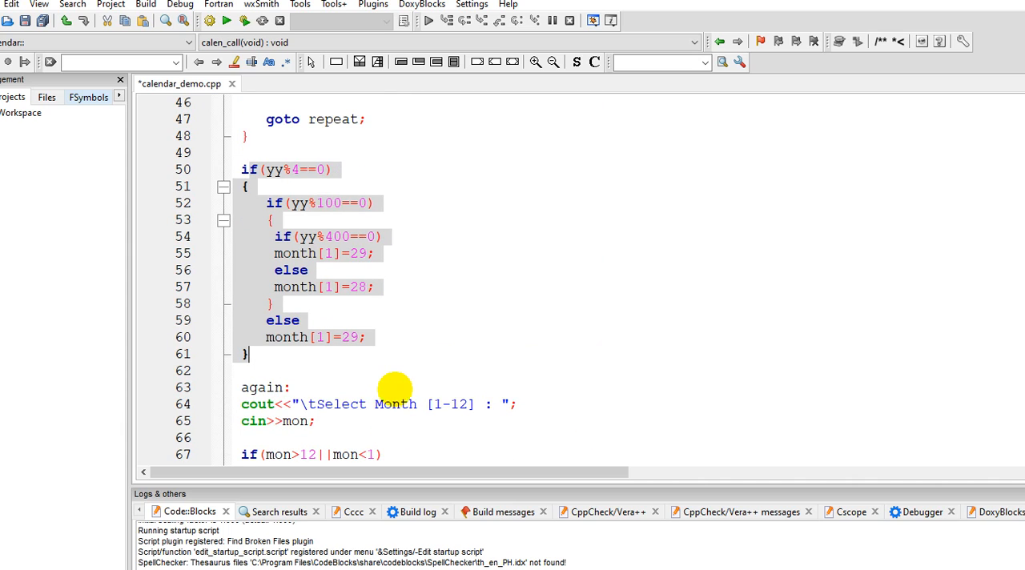
scroll("down", 3)
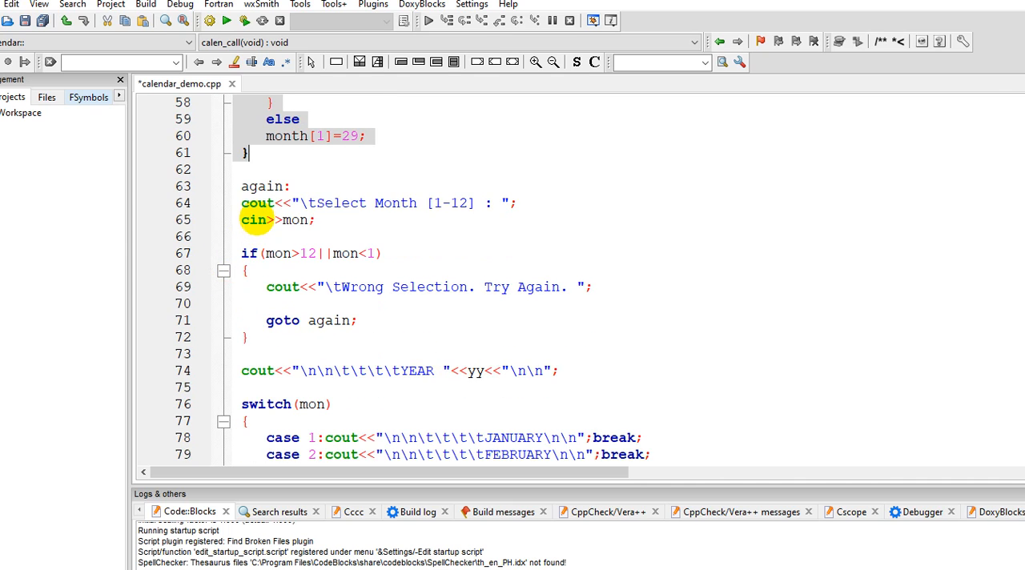
mouse_move(254, 220)
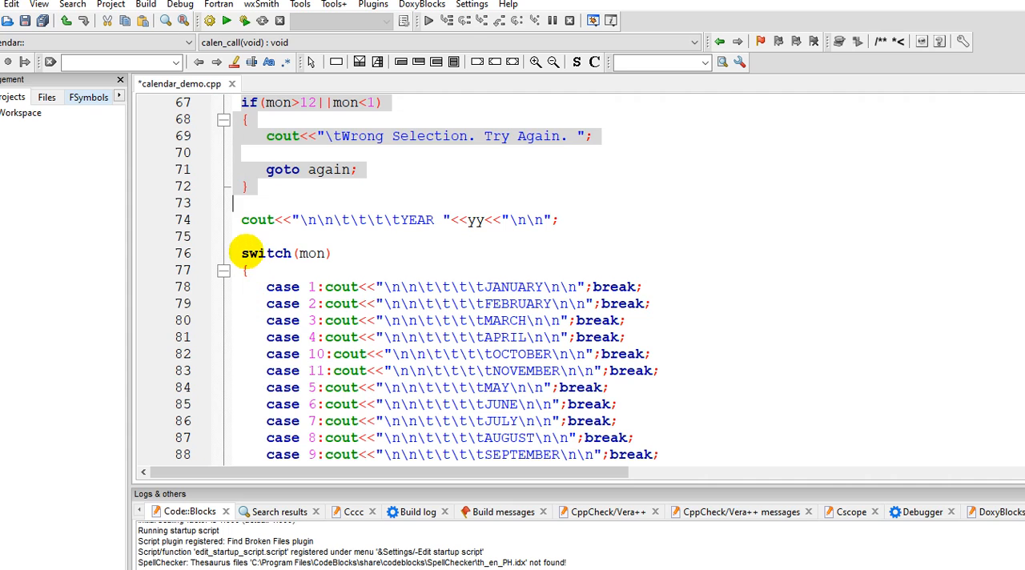
scroll("down", 3)
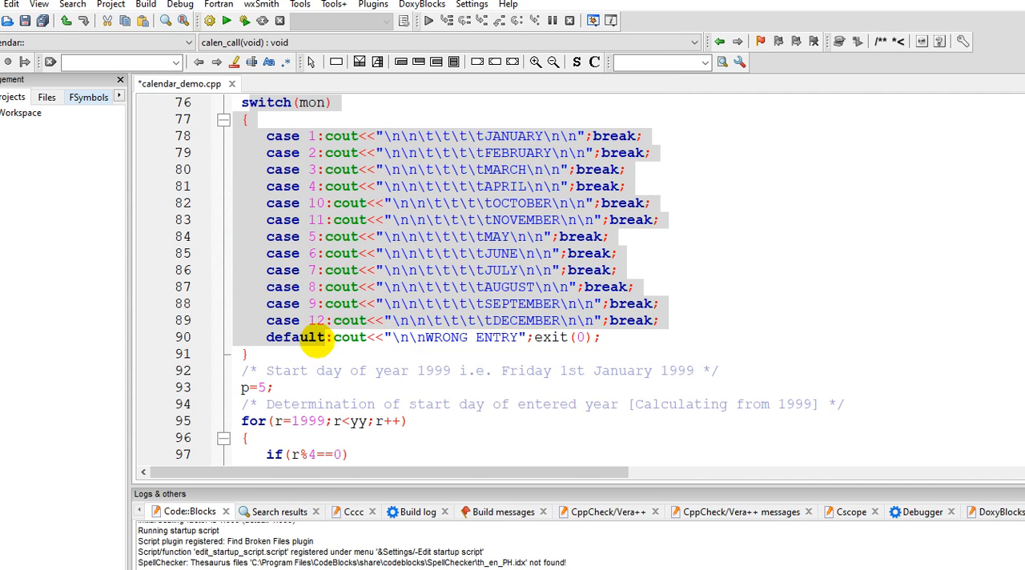
scroll("down", 3)
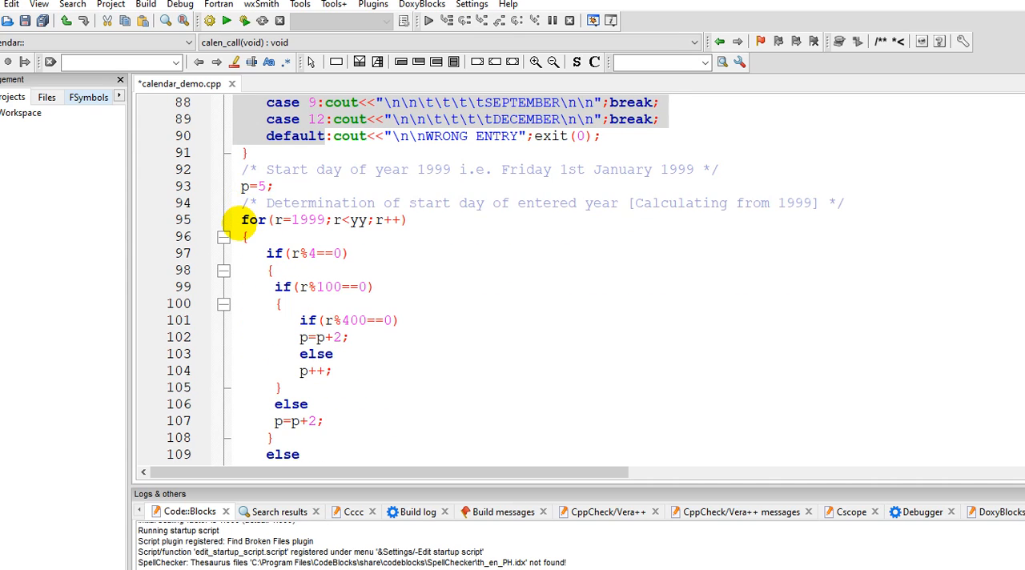
scroll("down", 3)
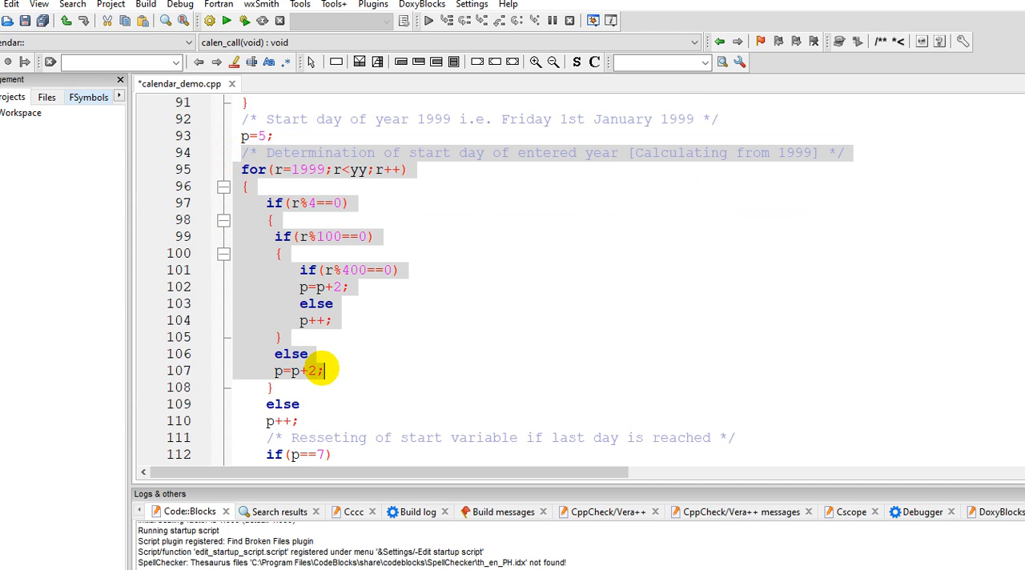
scroll("down", 3)
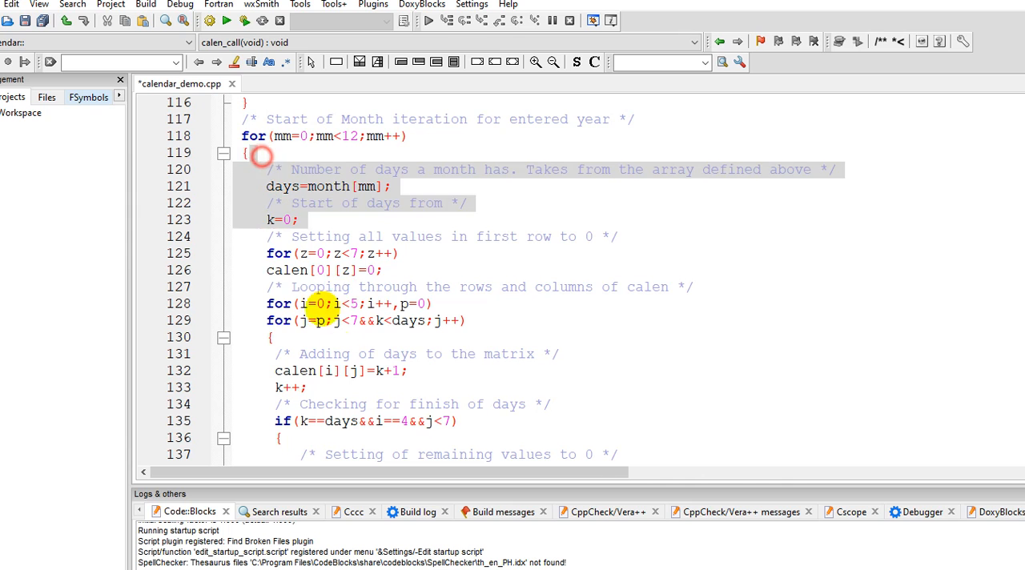
scroll("down", 3)
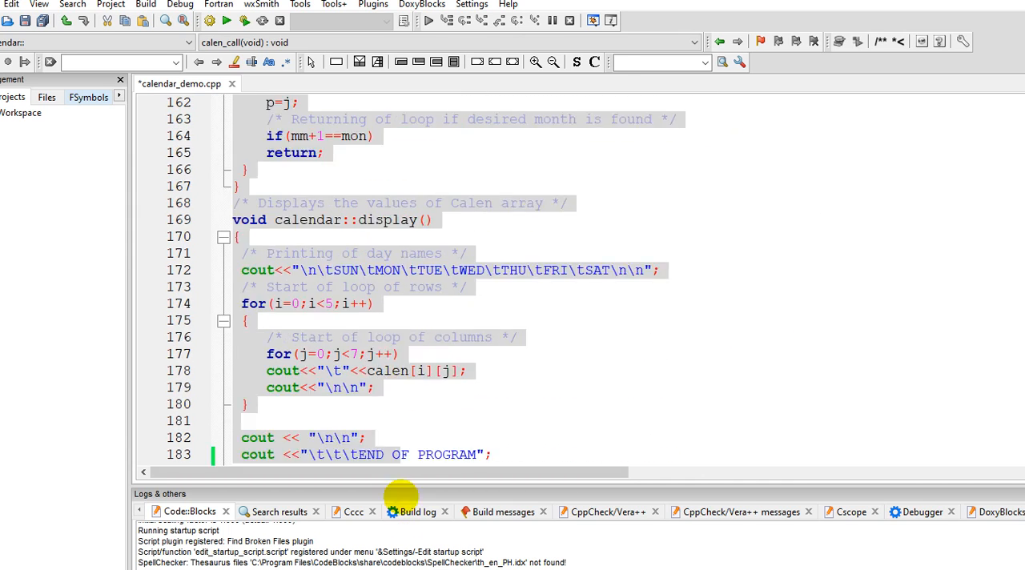
Save calendar_demo.cpp, return to the includes, and Build and Run it
scroll("down", 3)
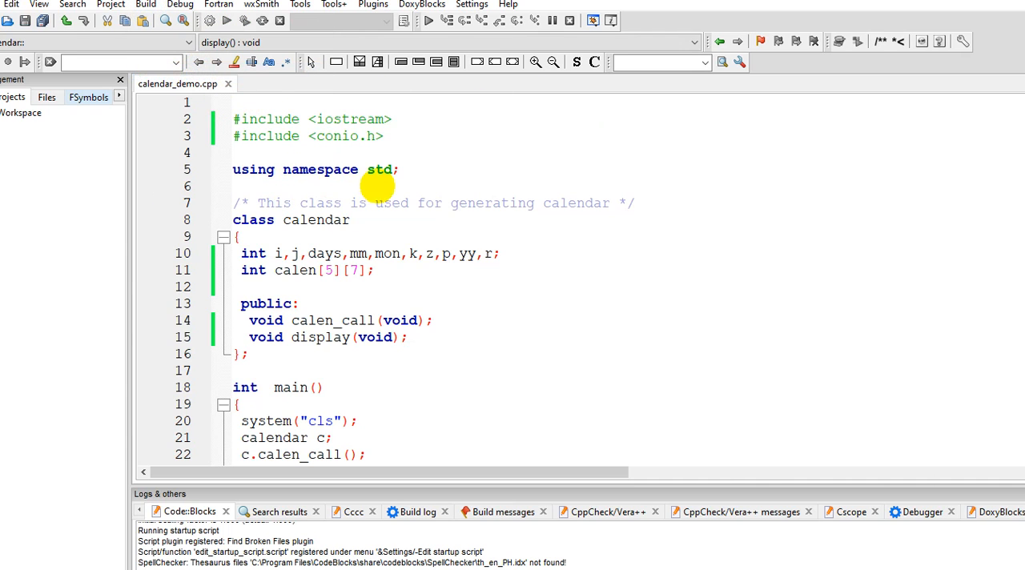
mouse_move(376, 186)
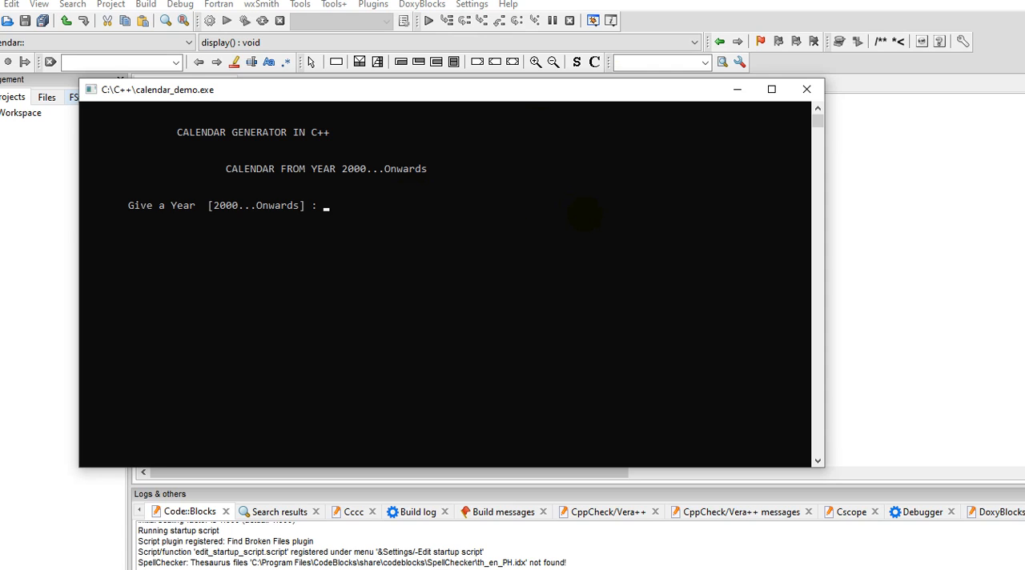
Enter year 2020 and month 11 in the console to print November 2020
type("2020")
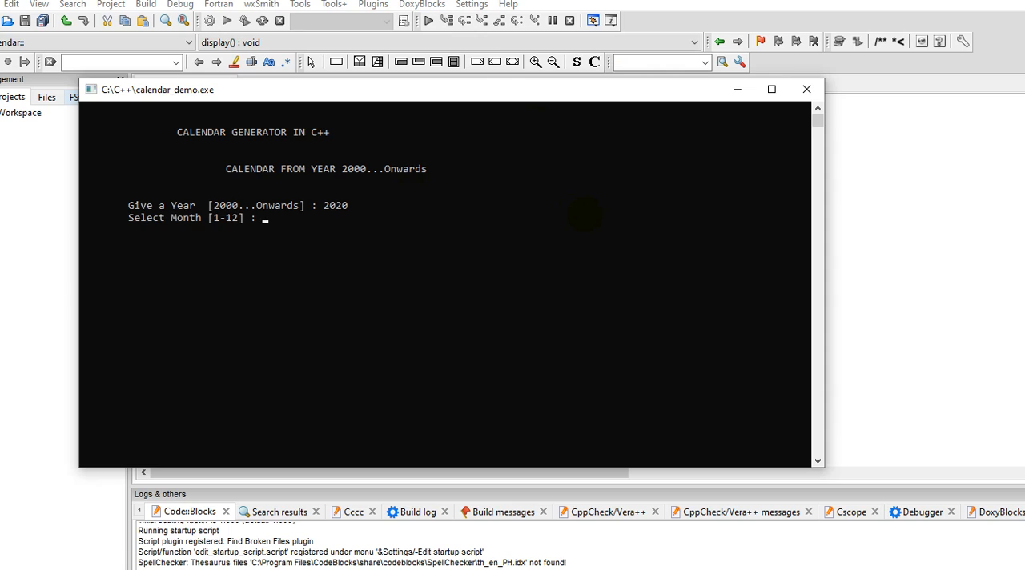
type("11")
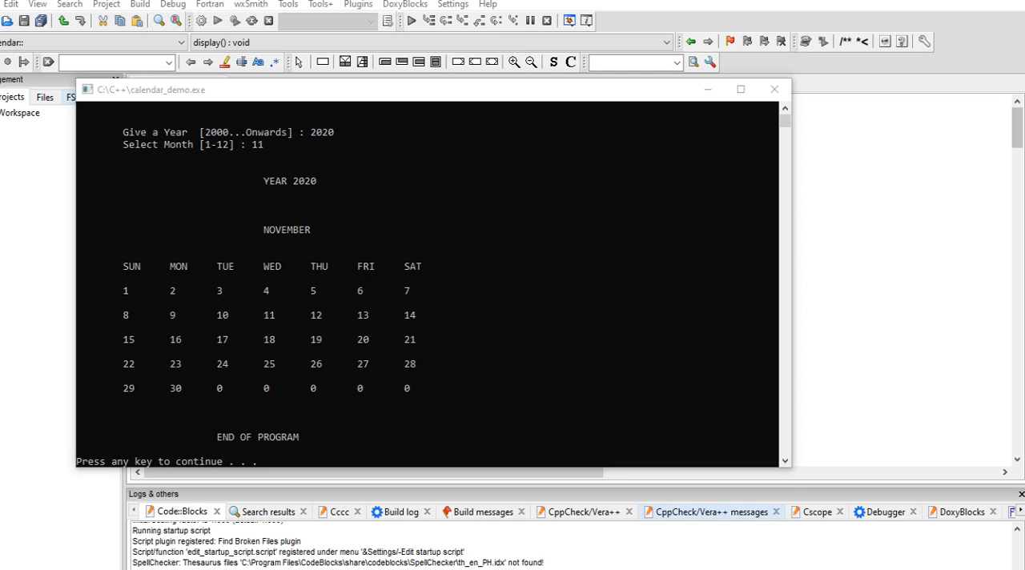
left_click(984, 557)
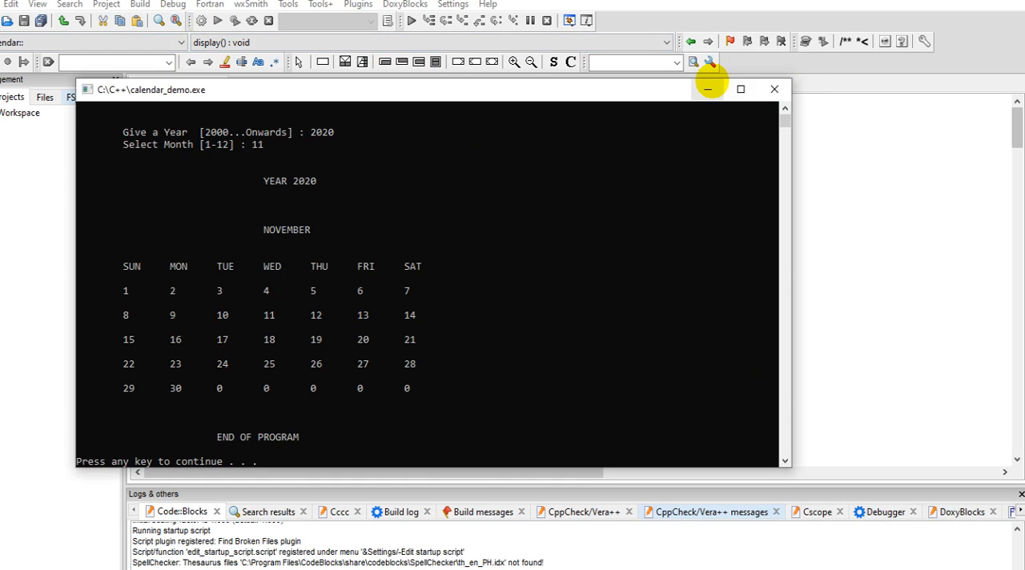
Close the November console, rerun the program, and enter 2020 and 12
left_click(774, 89)
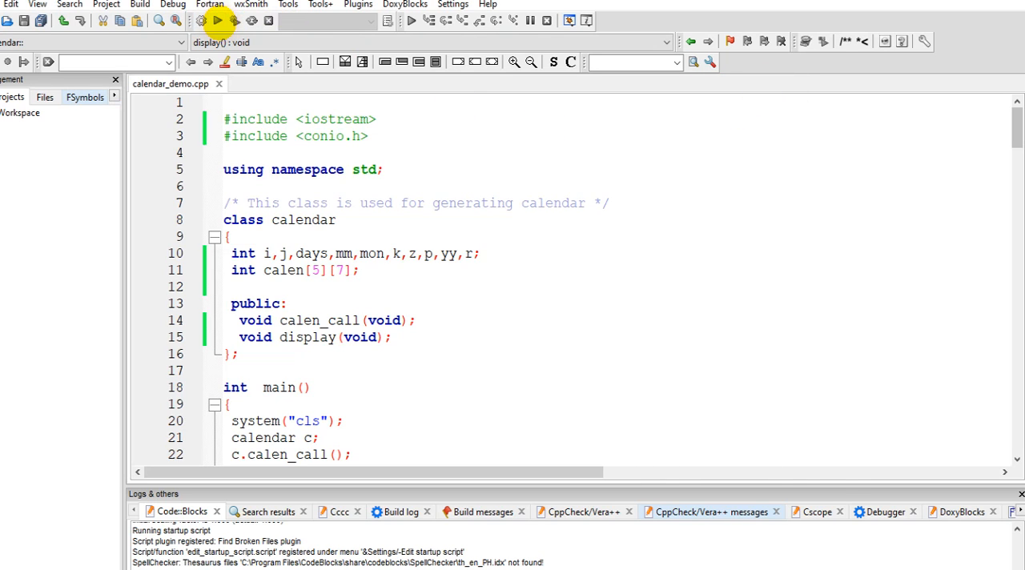
left_click(218, 20)
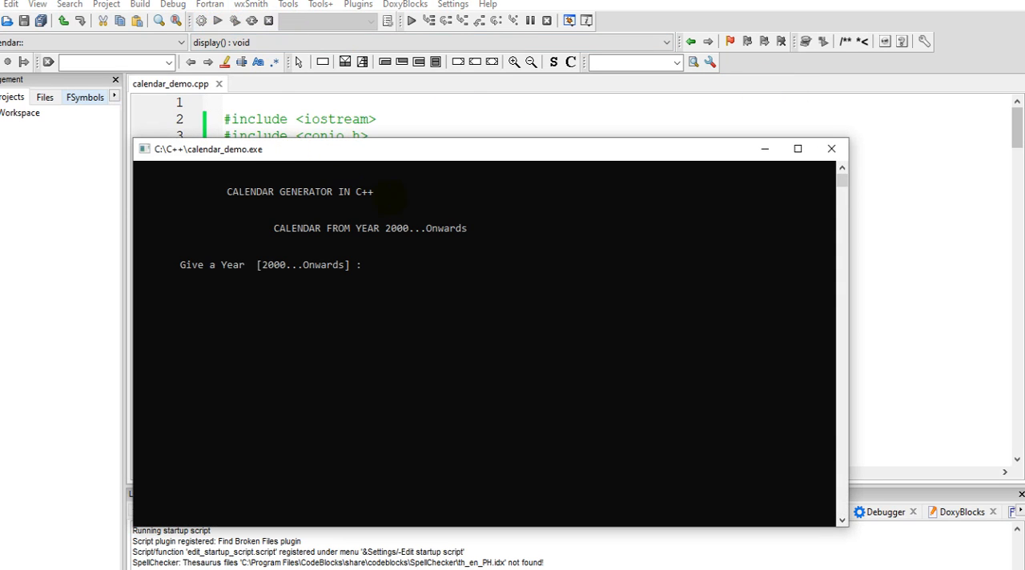
type("2020")
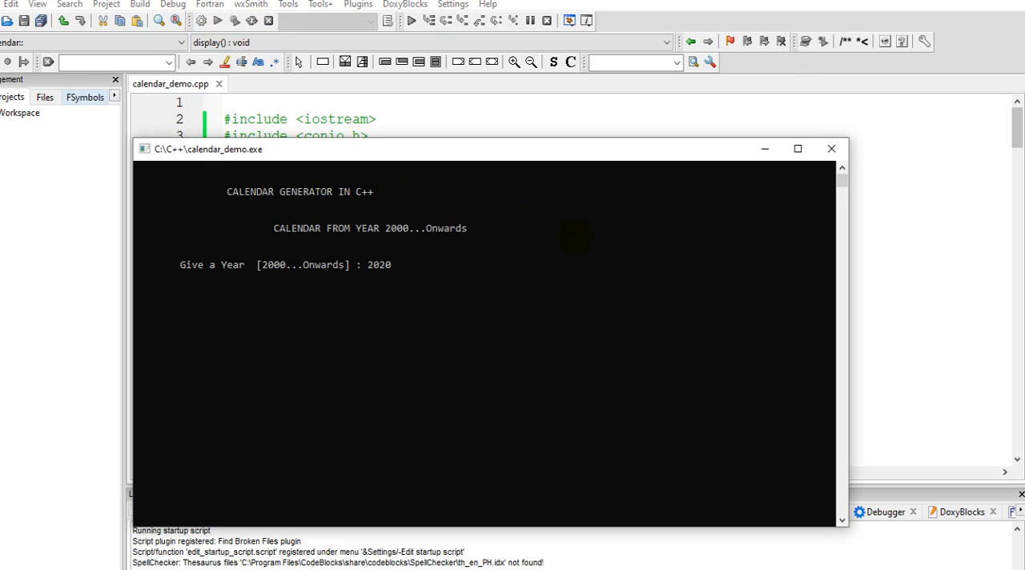
type("12] : 12")
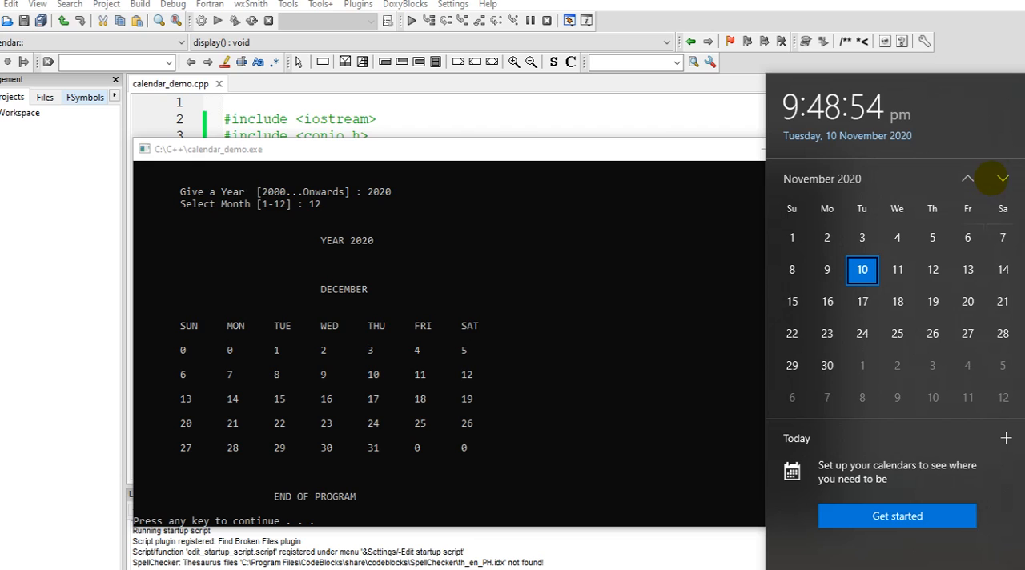
Advance the taskbar calendar to December 2020, then close the flyout and console
left_click(1002, 178)
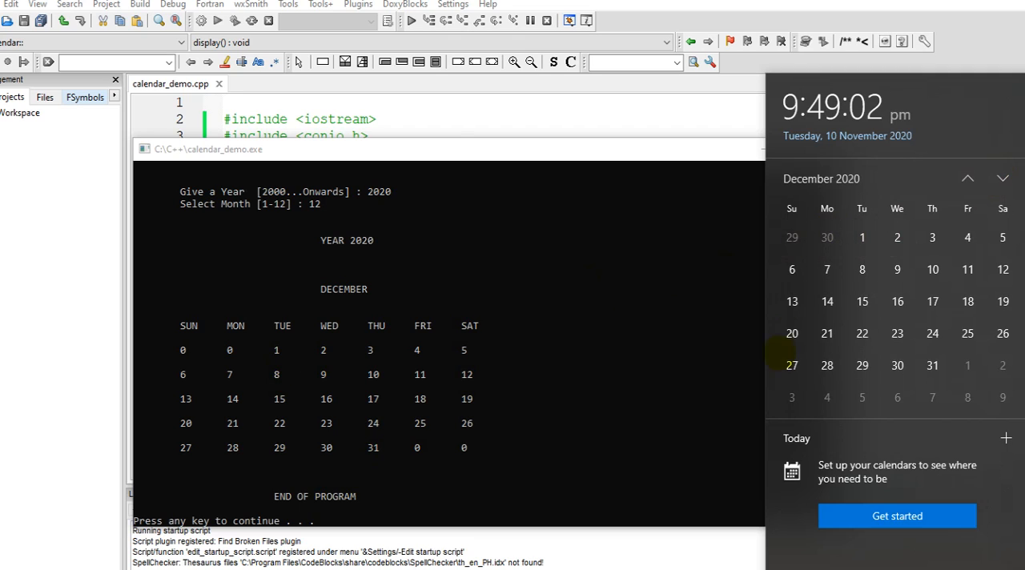
left_click(932, 365)
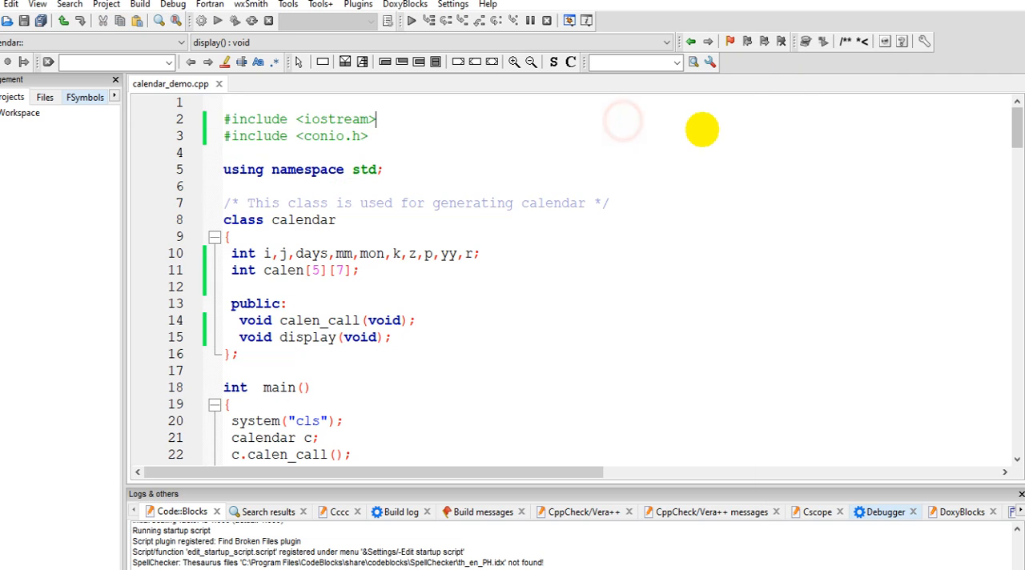
mouse_move(549, 300)
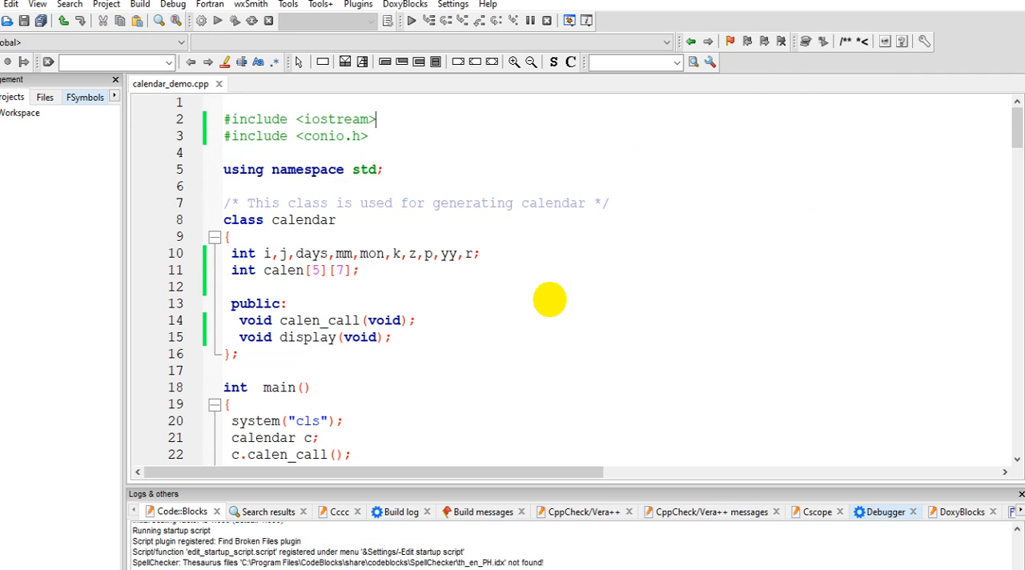
mouse_move(529, 346)
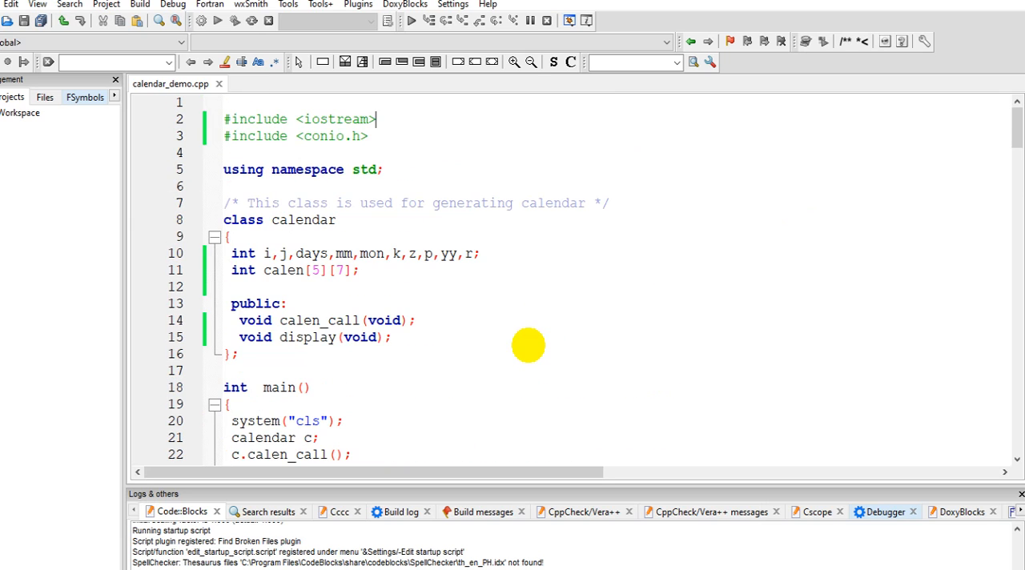
mouse_move(528, 347)
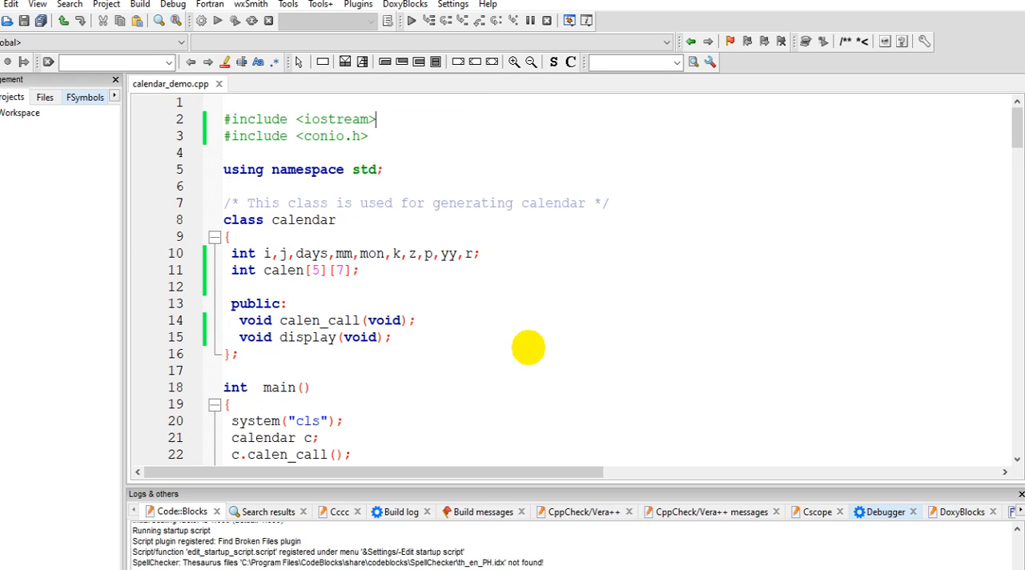
mouse_move(527, 349)
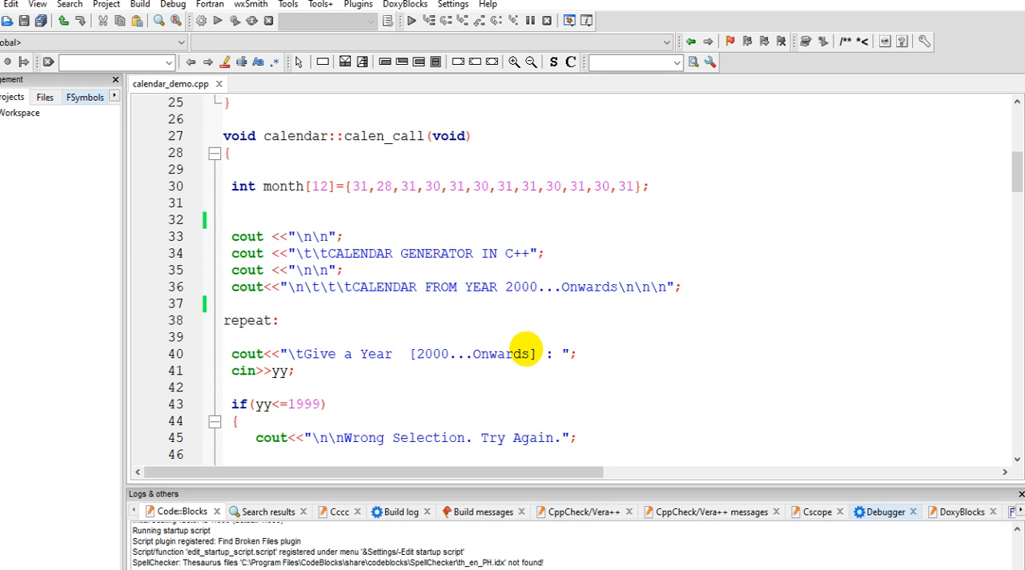
scroll("down", 3)
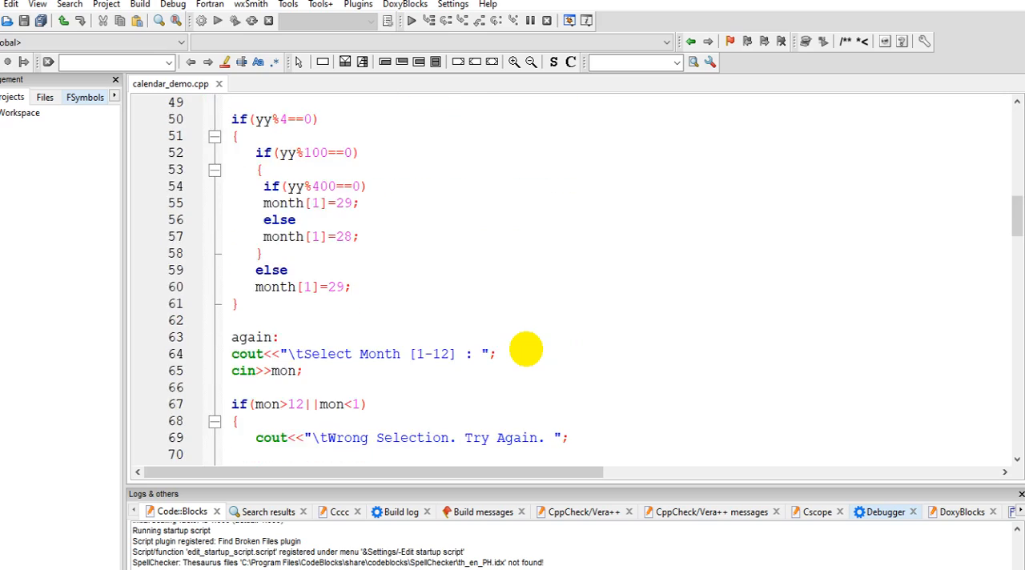
scroll("down", 3)
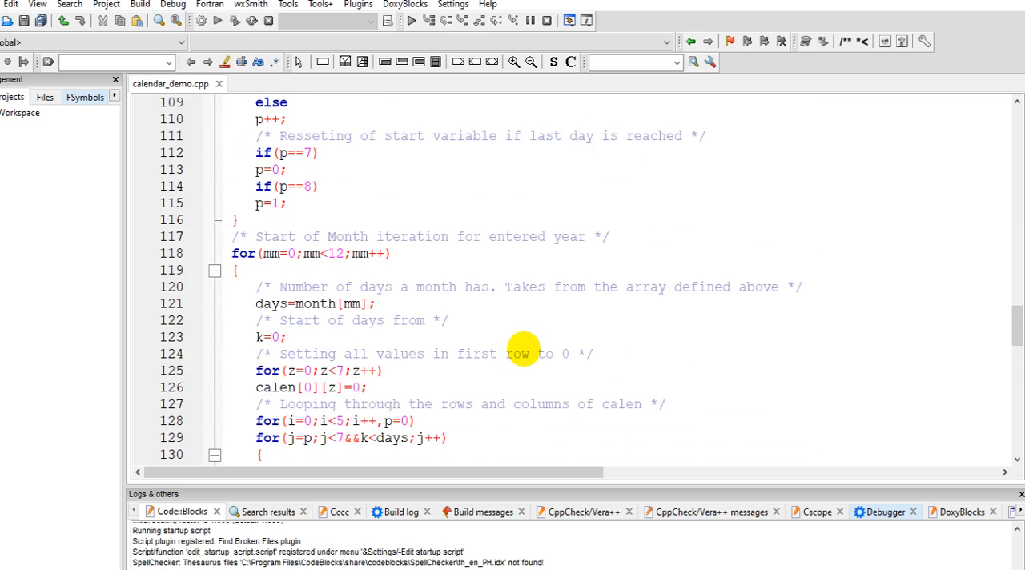